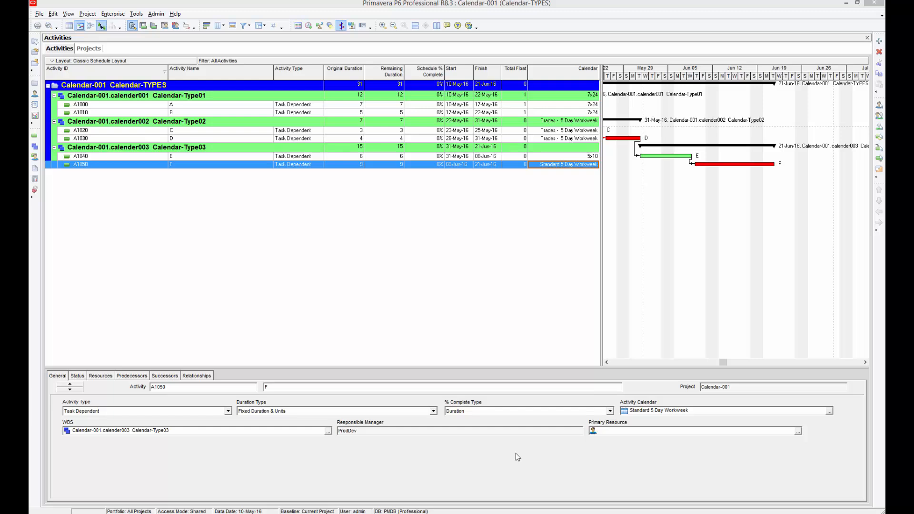
{"action": "mouse_move", "coordinate": [515, 444]}
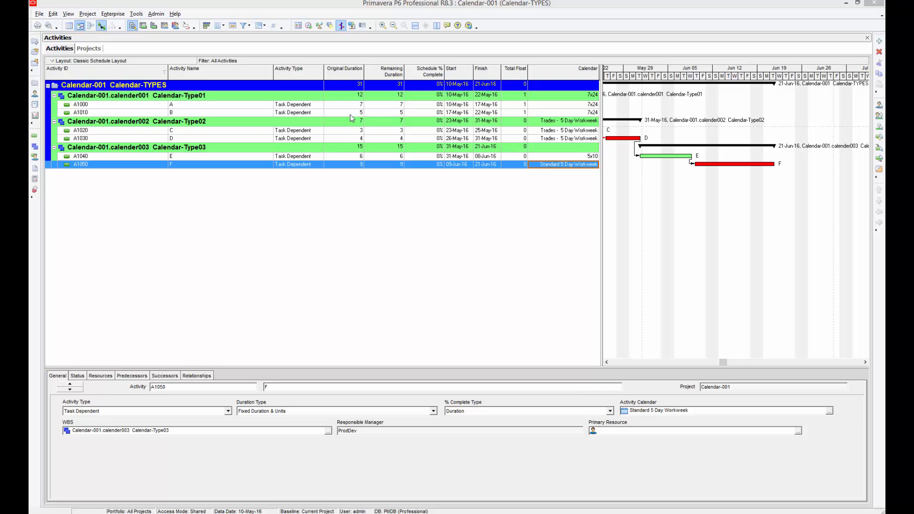
{"action": "mouse_move", "coordinate": [279, 210]}
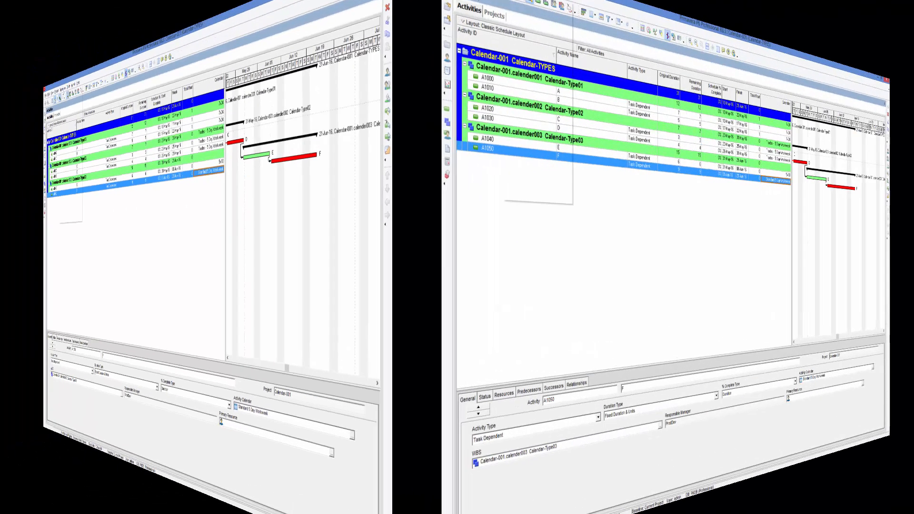
Step: Open Enterprise > Calendars to list the global calendars like 5x10, 7x24 and Standard
{"action": "left_click", "coordinate": [112, 13]}
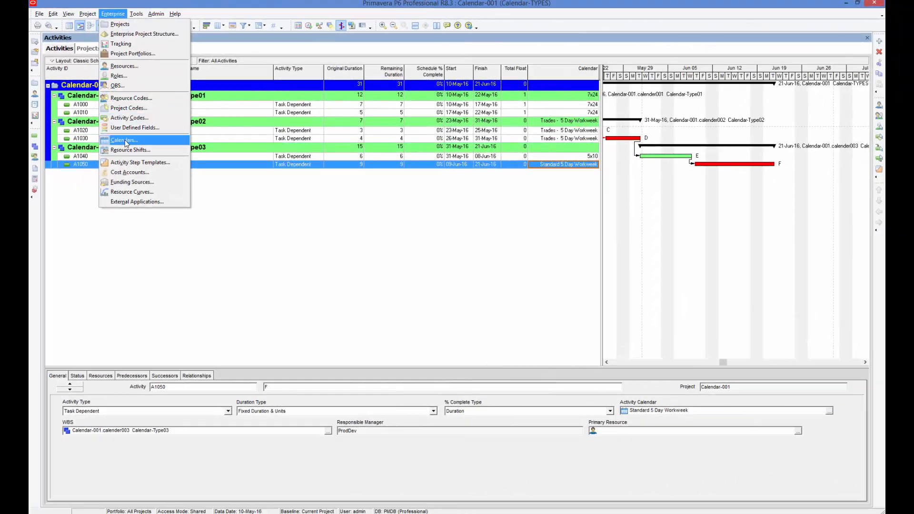
{"action": "mouse_move", "coordinate": [122, 140]}
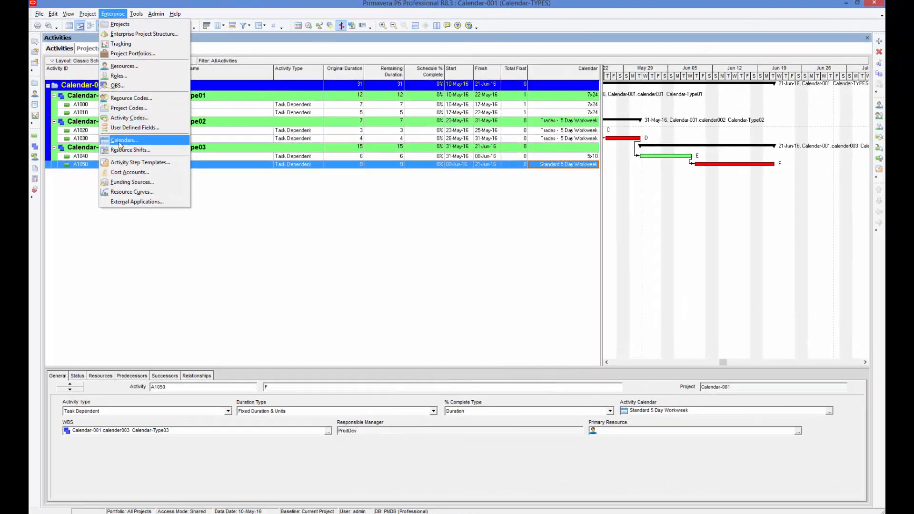
{"action": "left_click", "coordinate": [123, 140]}
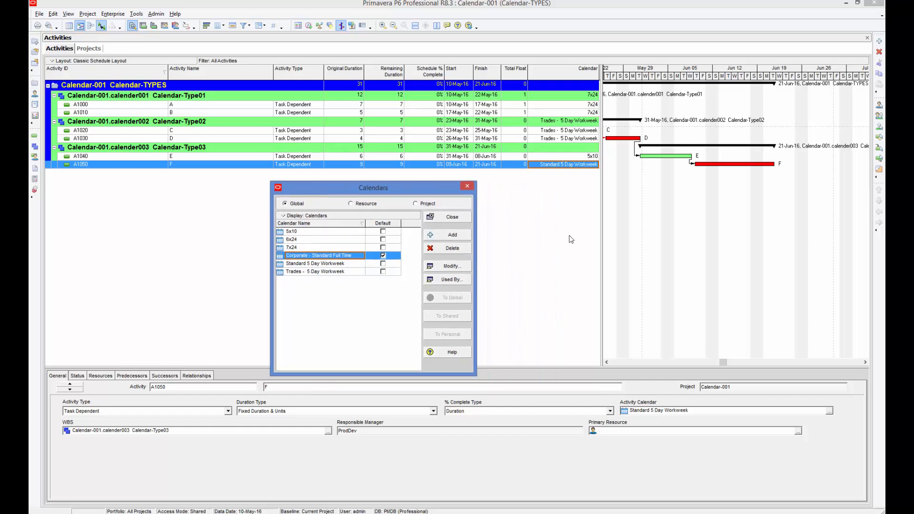
{"action": "mouse_move", "coordinate": [213, 91]}
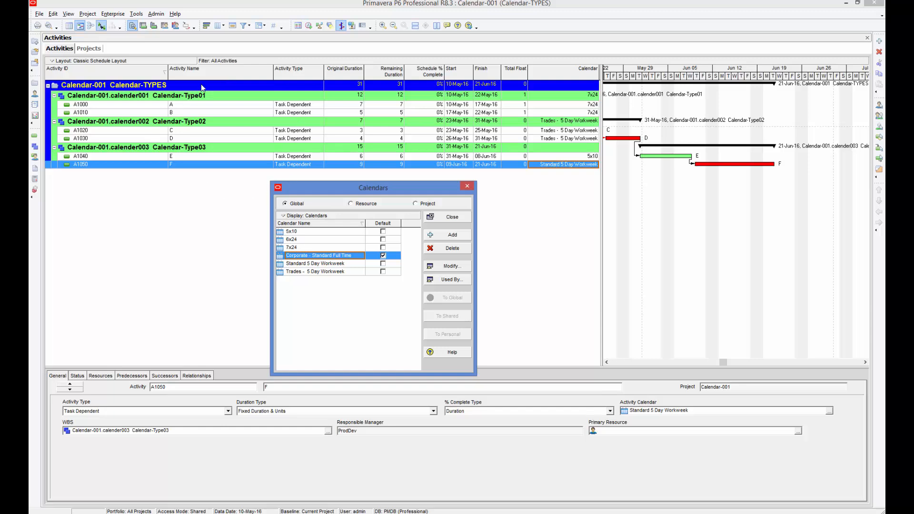
{"action": "mouse_move", "coordinate": [143, 85]}
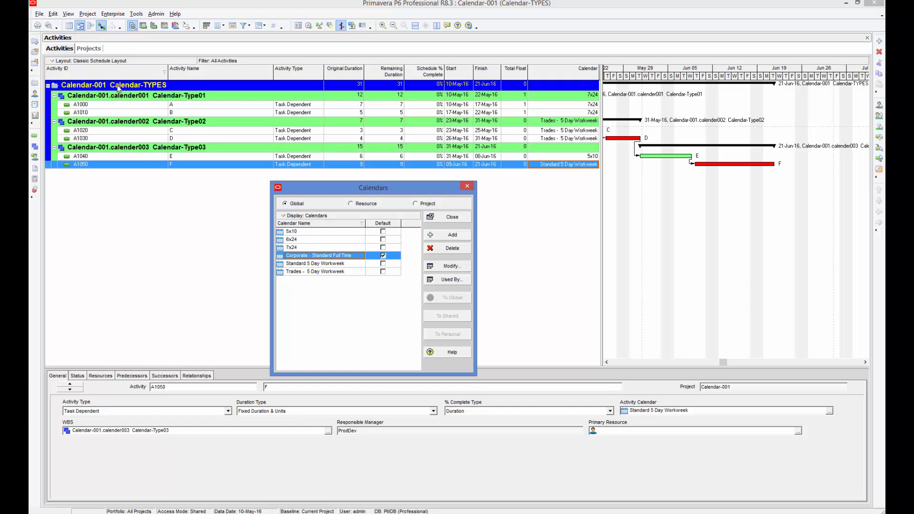
{"action": "mouse_move", "coordinate": [186, 105]}
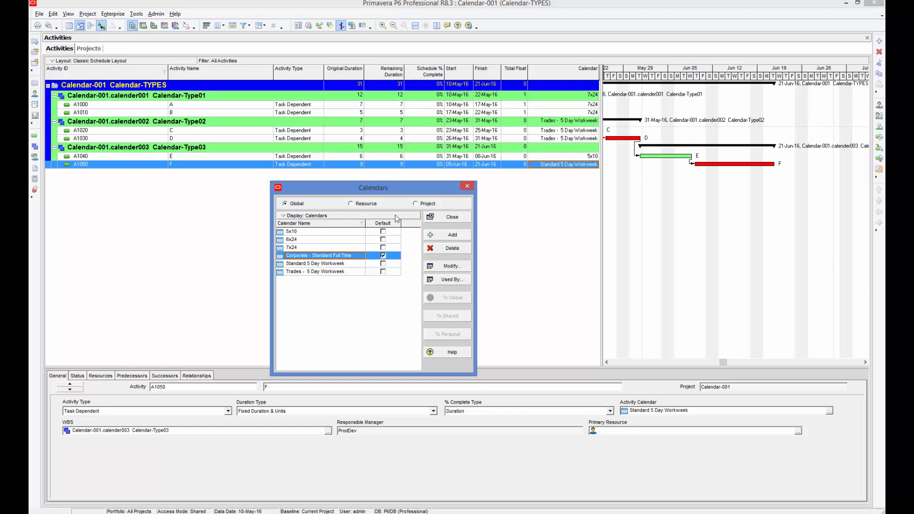
{"action": "mouse_move", "coordinate": [436, 207]}
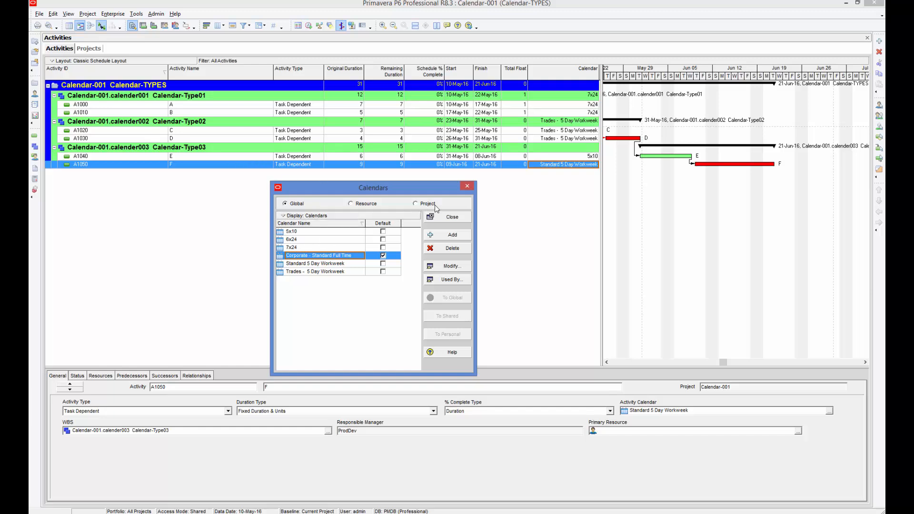
{"action": "mouse_move", "coordinate": [512, 186]}
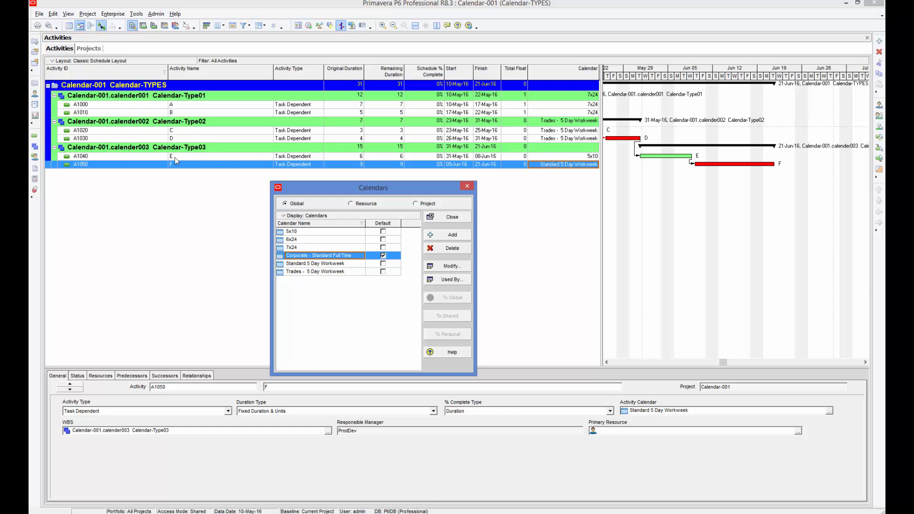
{"action": "mouse_move", "coordinate": [217, 147]}
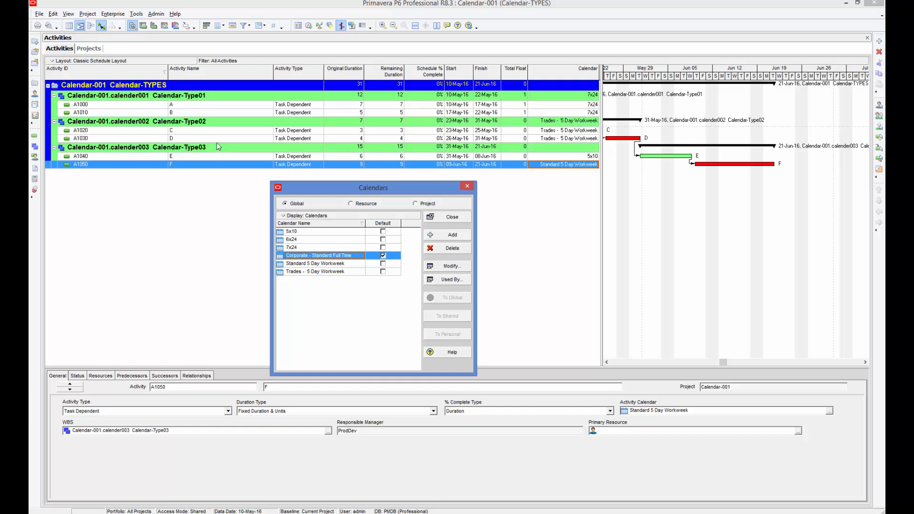
{"action": "mouse_move", "coordinate": [348, 297]}
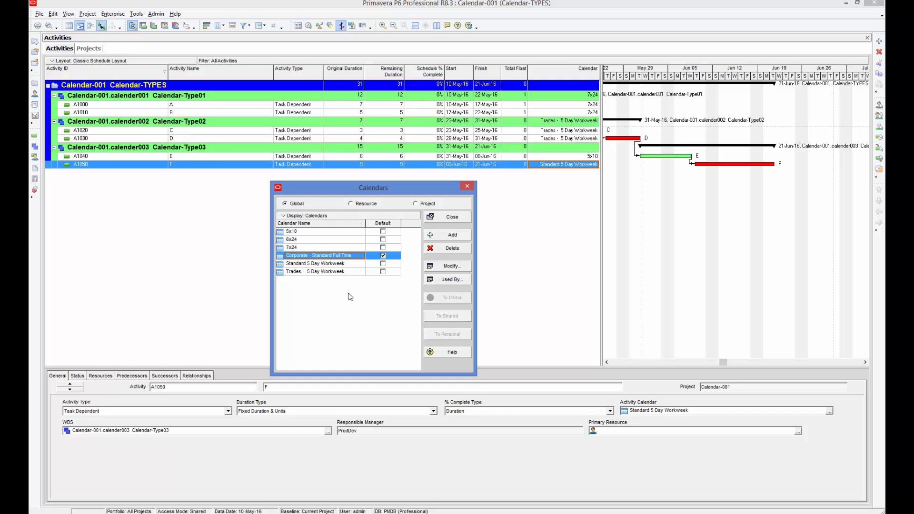
{"action": "mouse_move", "coordinate": [335, 301]}
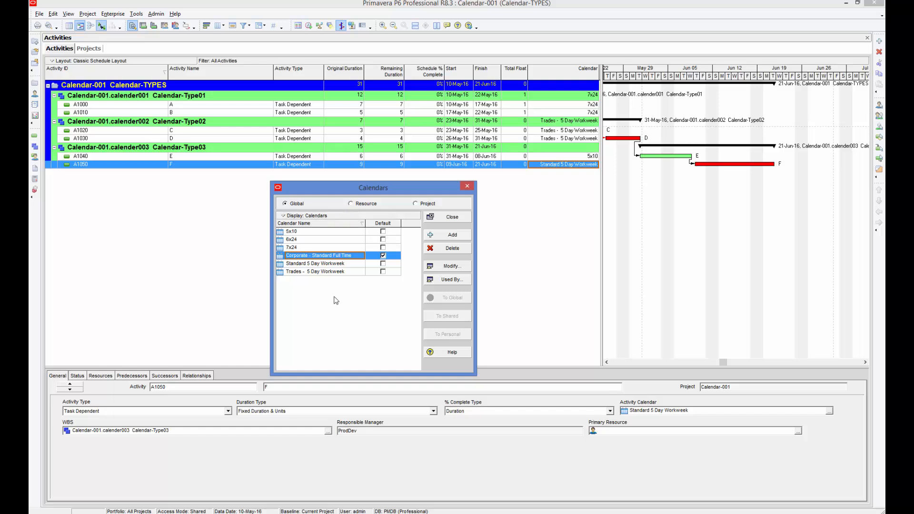
{"action": "left_click_drag", "start_coordinate": [373, 187], "coordinate": [363, 157]}
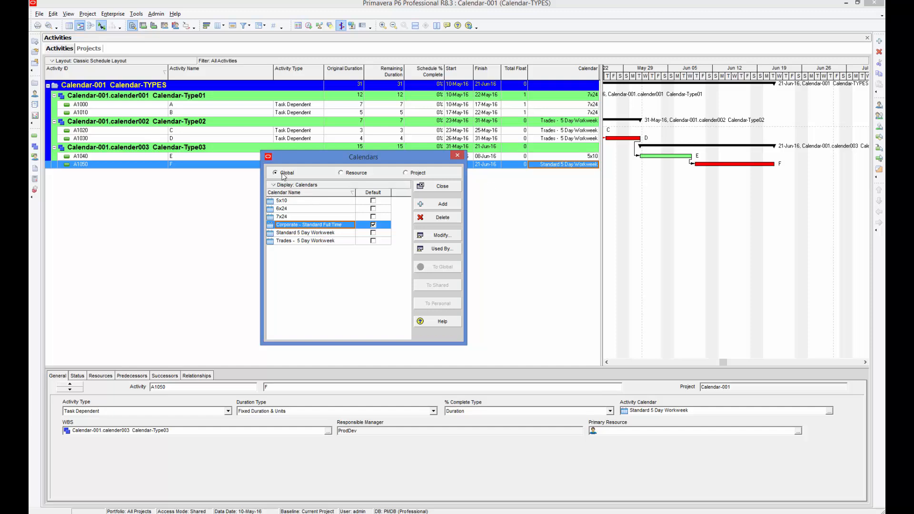
{"action": "mouse_move", "coordinate": [352, 179]}
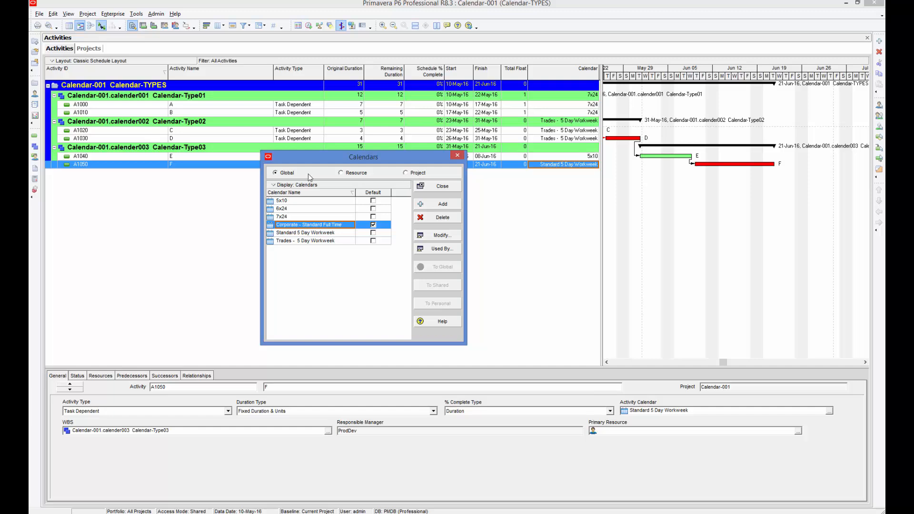
{"action": "mouse_move", "coordinate": [293, 186]}
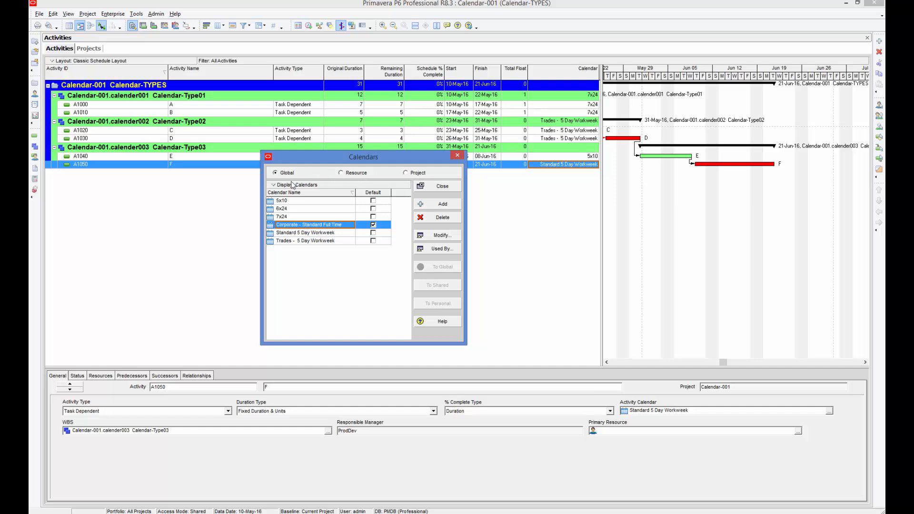
{"action": "mouse_move", "coordinate": [309, 228]}
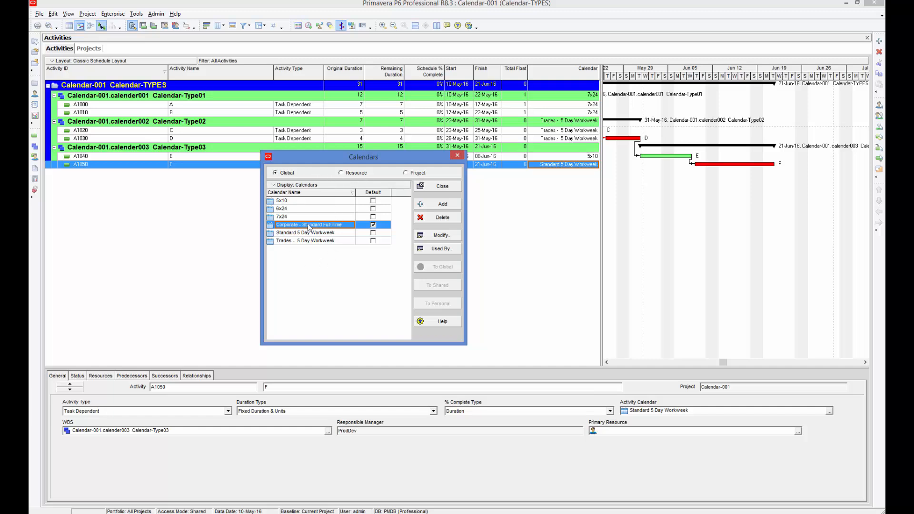
{"action": "mouse_move", "coordinate": [326, 263]}
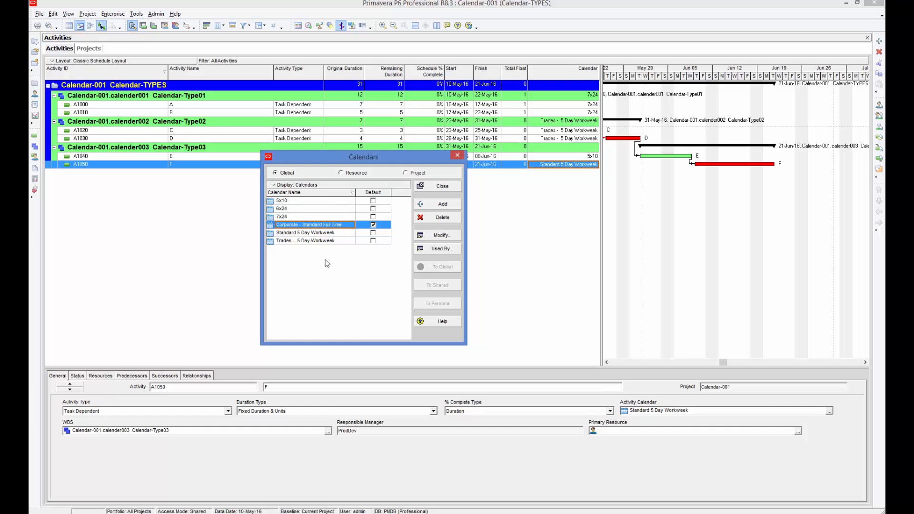
{"action": "mouse_move", "coordinate": [351, 200]}
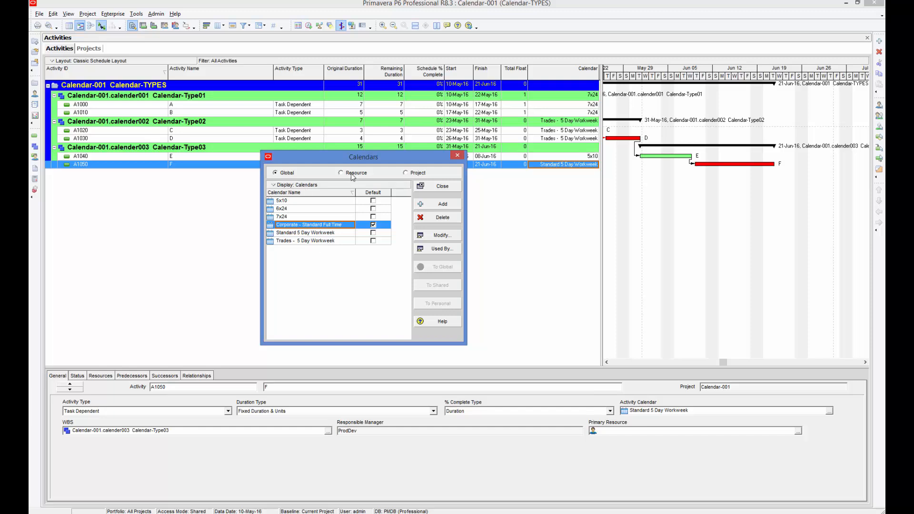
Step: View the resource calendars, then the empty project calendar list
{"action": "left_click", "coordinate": [341, 172]}
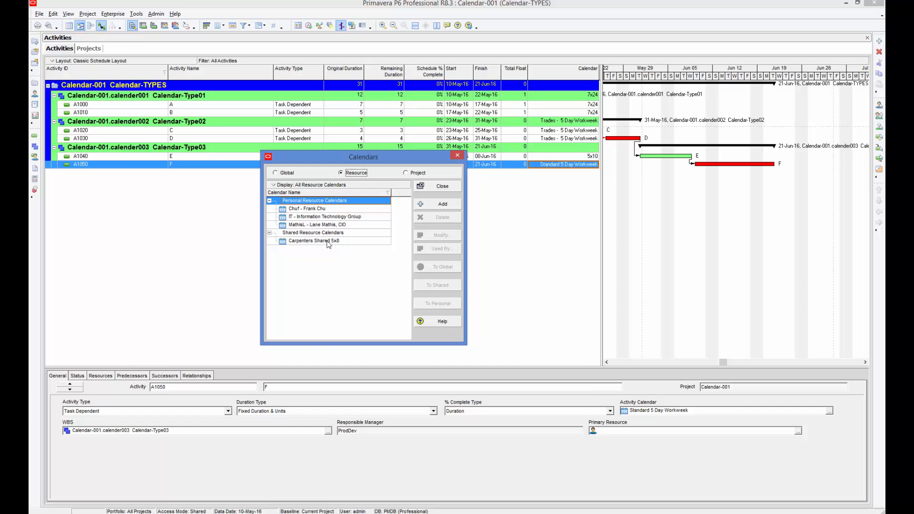
{"action": "mouse_move", "coordinate": [358, 229]}
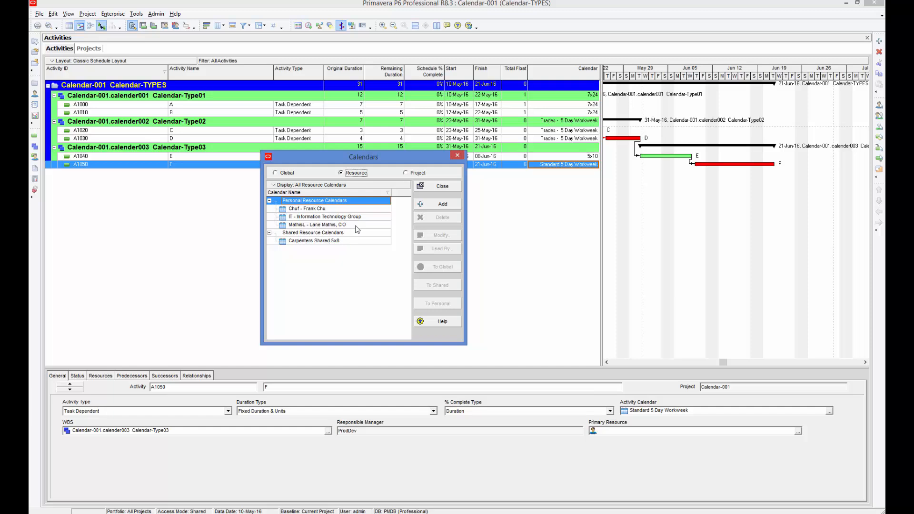
{"action": "mouse_move", "coordinate": [364, 245]}
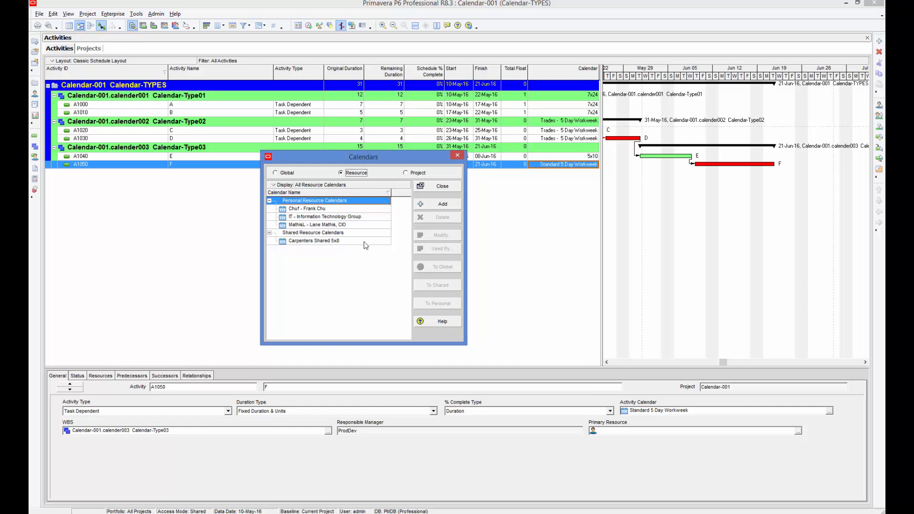
{"action": "left_click", "coordinate": [407, 172]}
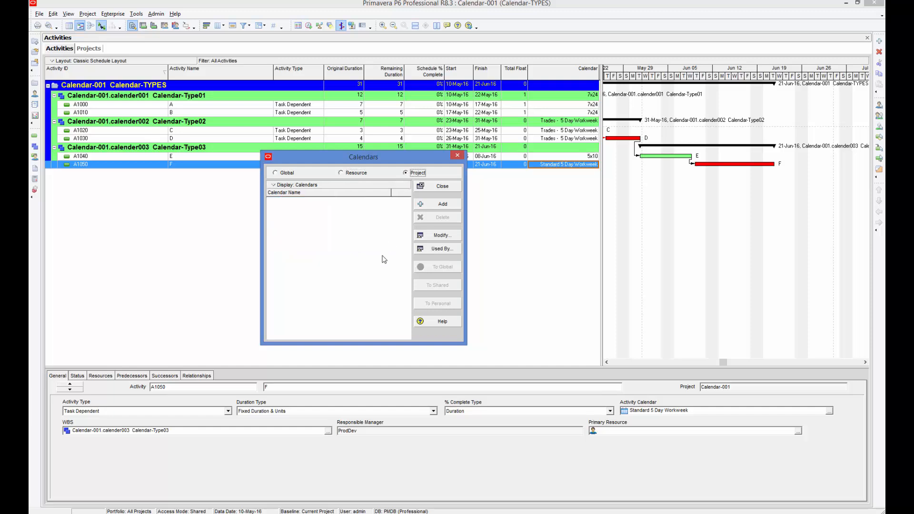
{"action": "mouse_move", "coordinate": [329, 221]}
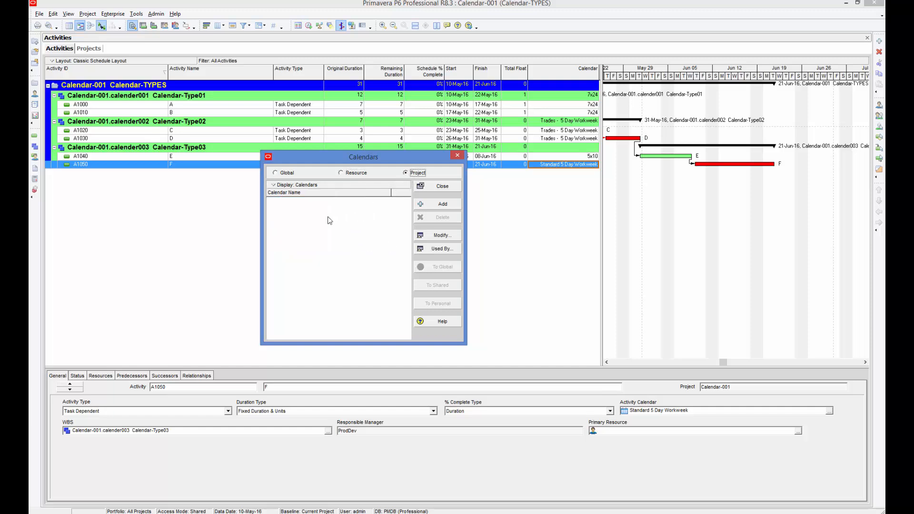
{"action": "mouse_move", "coordinate": [288, 224]}
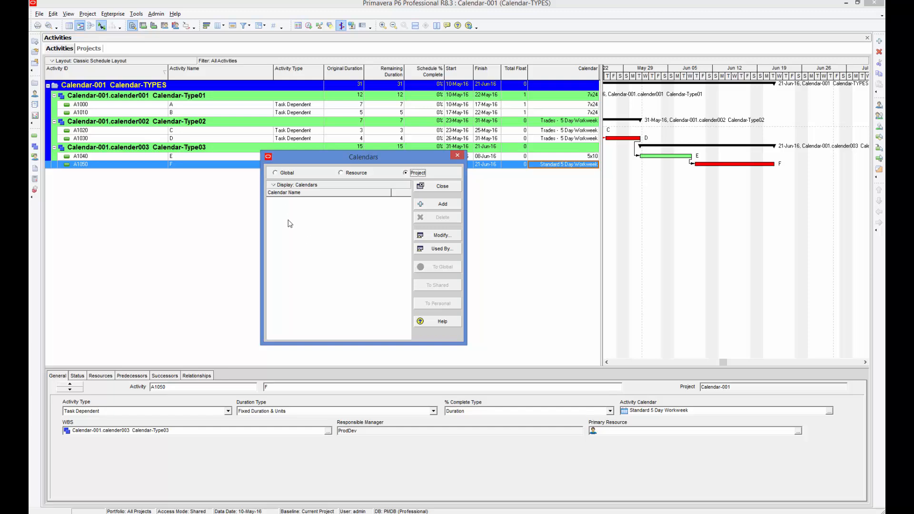
{"action": "mouse_move", "coordinate": [371, 201]}
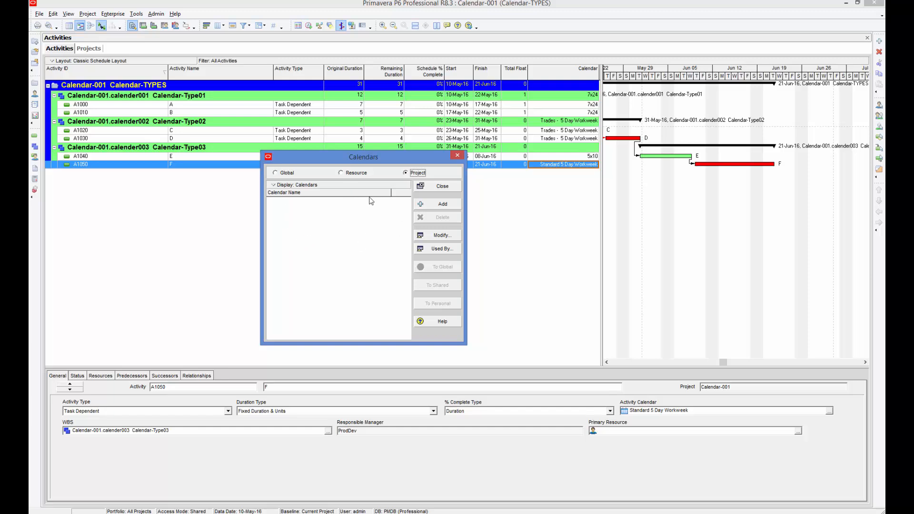
{"action": "mouse_move", "coordinate": [332, 216]}
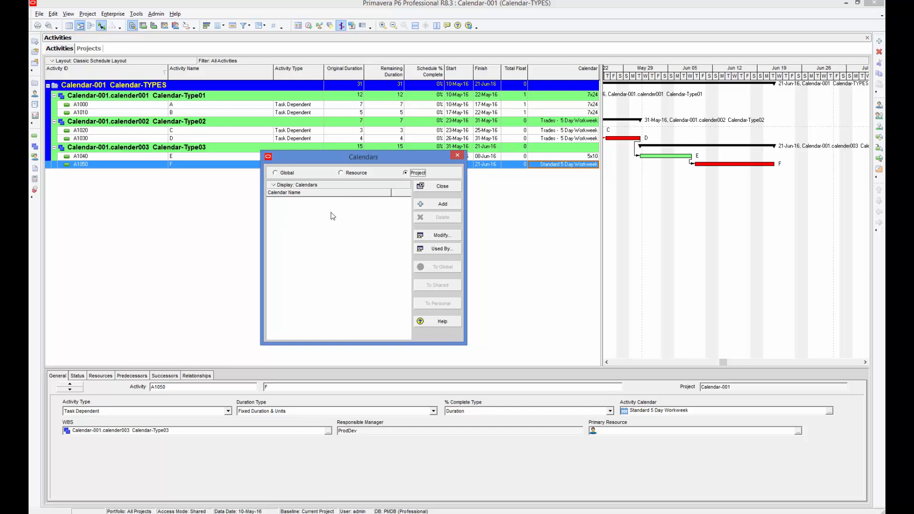
{"action": "mouse_move", "coordinate": [283, 177]}
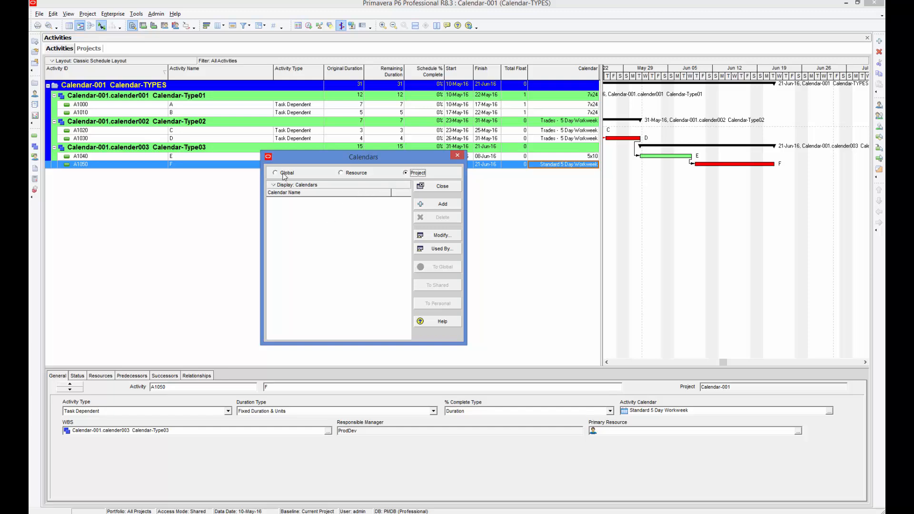
Step: Return the Calendars dialog to the Global calendar list
{"action": "left_click", "coordinate": [275, 172]}
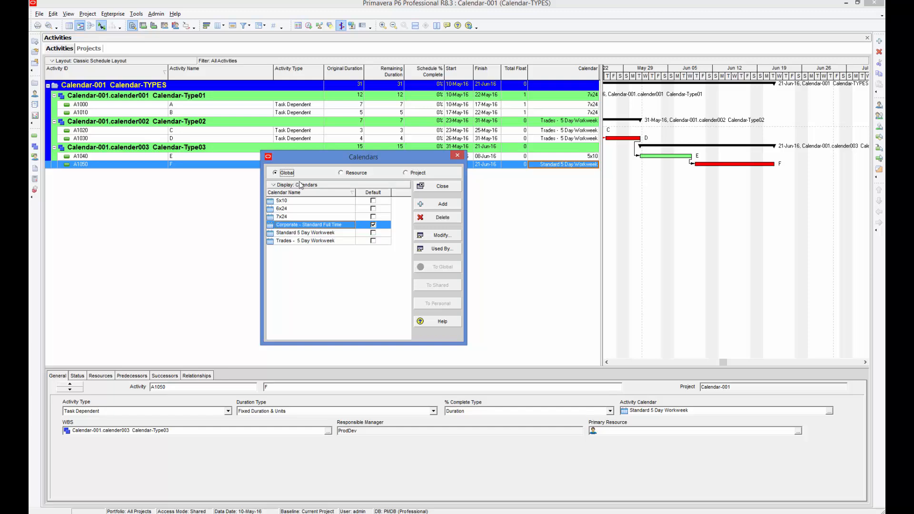
{"action": "mouse_move", "coordinate": [343, 266]}
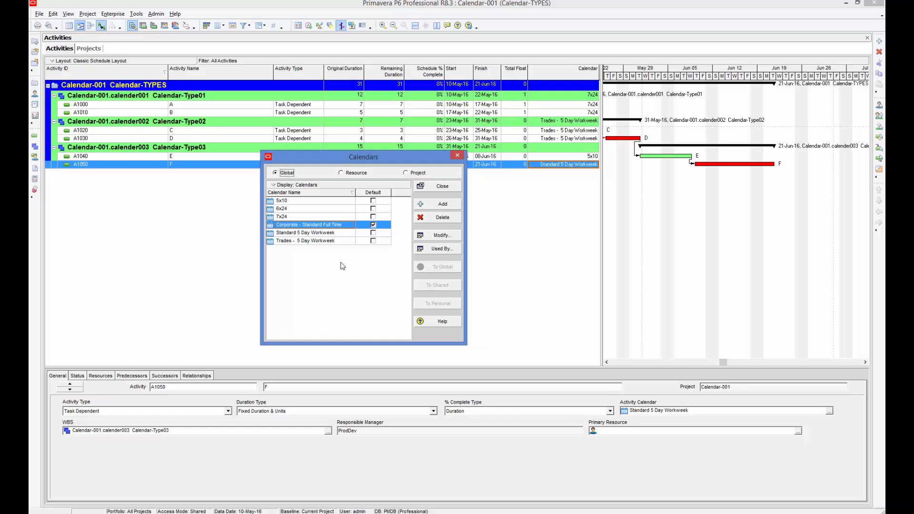
{"action": "mouse_move", "coordinate": [297, 242]}
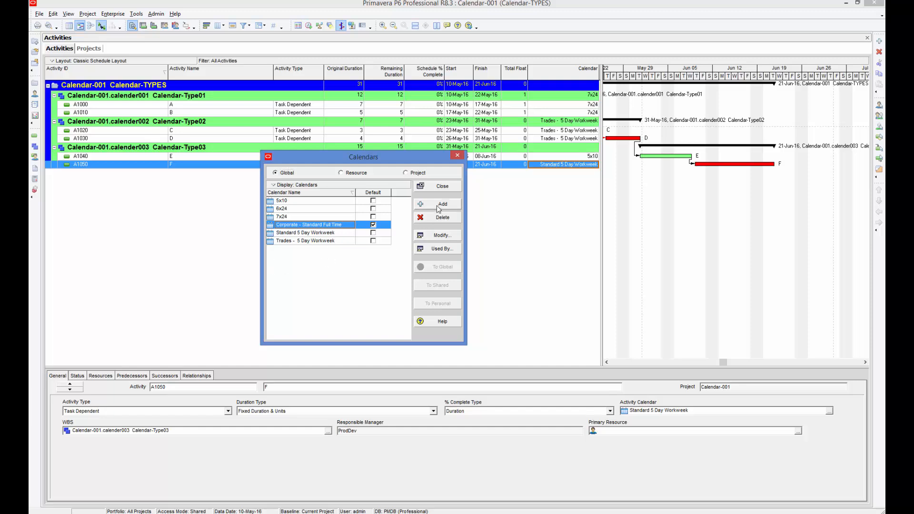
Step: Add a new calendar, picking 6x24 then 5x10 as the global calendar to copy
{"action": "left_click", "coordinate": [441, 203]}
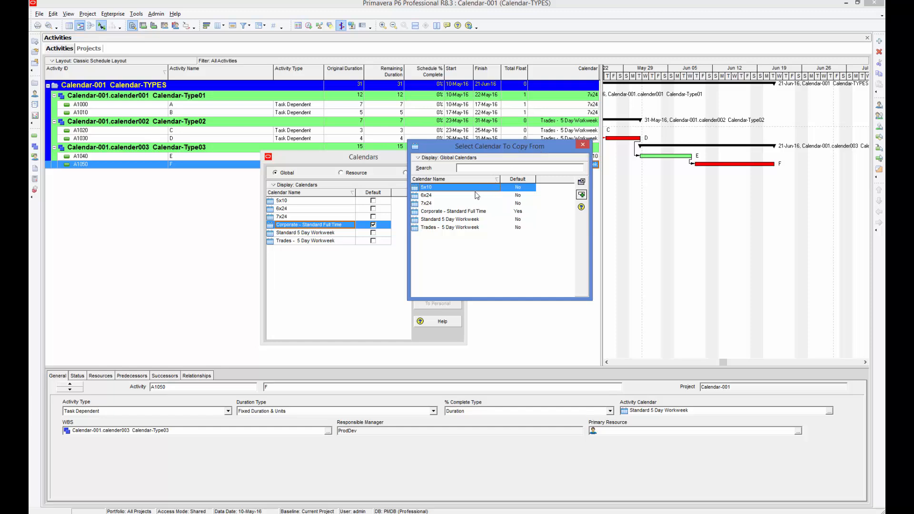
{"action": "mouse_move", "coordinate": [426, 206]}
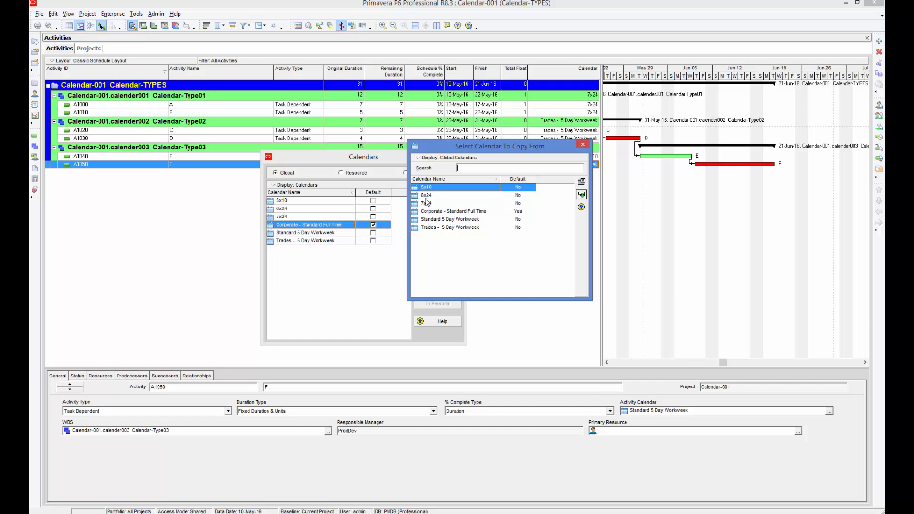
{"action": "mouse_move", "coordinate": [430, 205]}
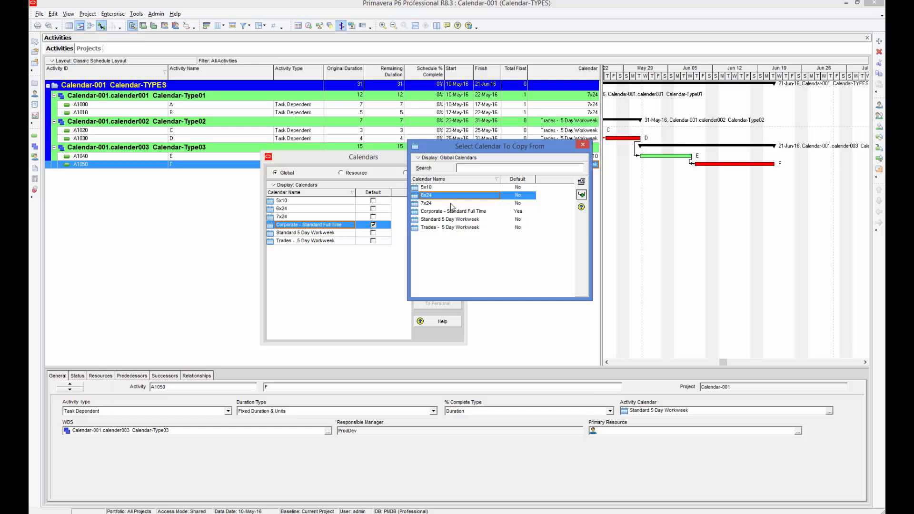
{"action": "mouse_move", "coordinate": [413, 213]}
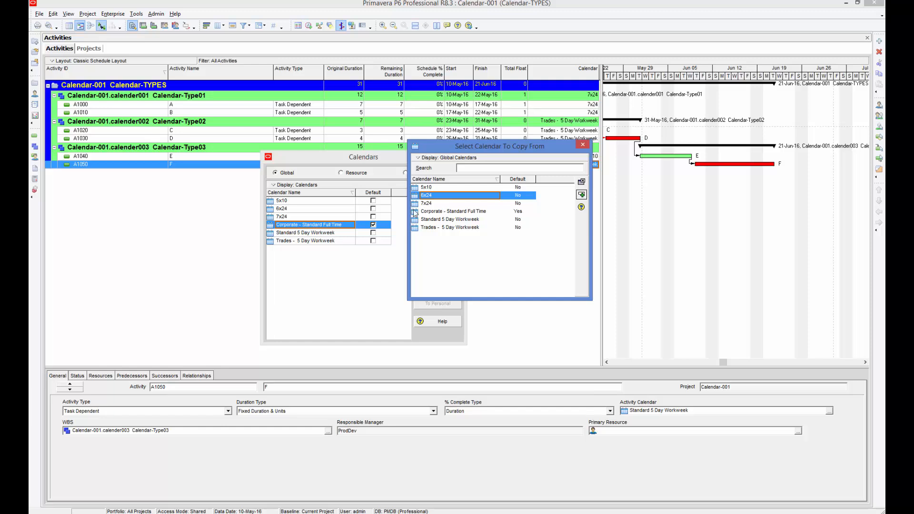
{"action": "mouse_move", "coordinate": [154, 155]}
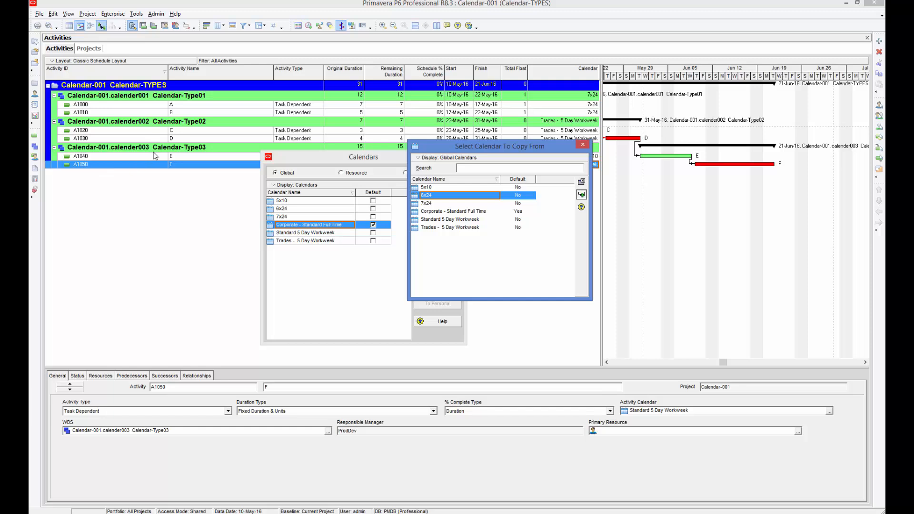
{"action": "mouse_move", "coordinate": [179, 169]}
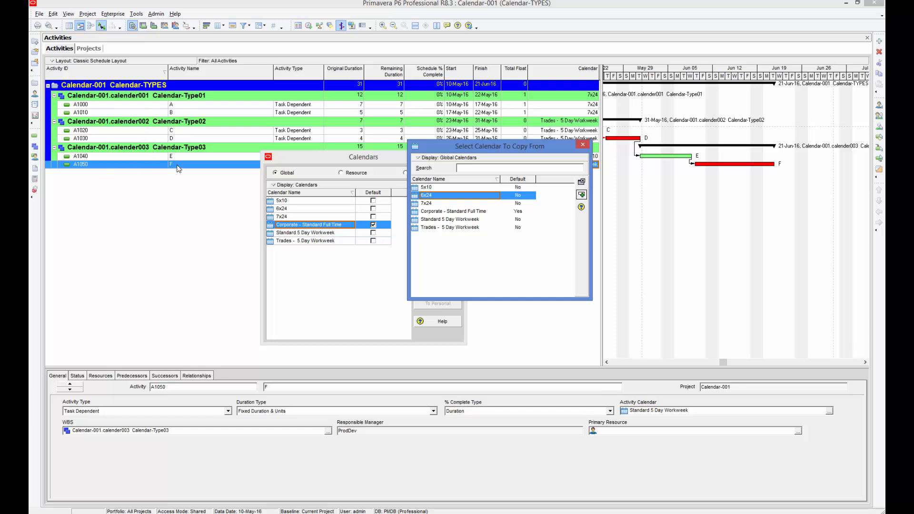
{"action": "mouse_move", "coordinate": [229, 176]}
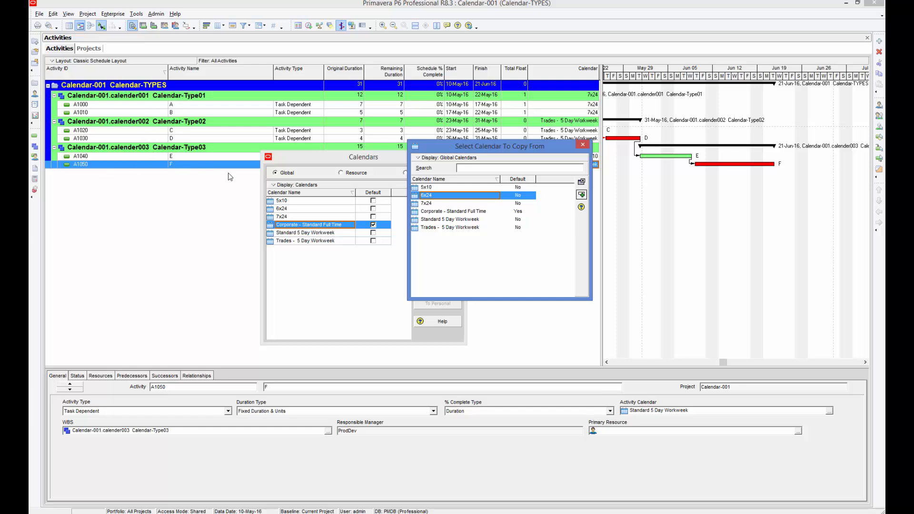
{"action": "mouse_move", "coordinate": [473, 246]}
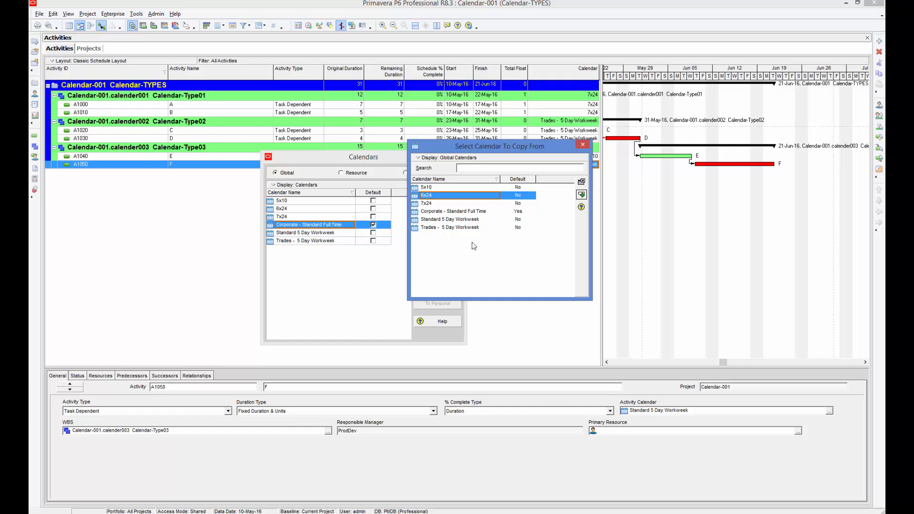
{"action": "mouse_move", "coordinate": [441, 211]}
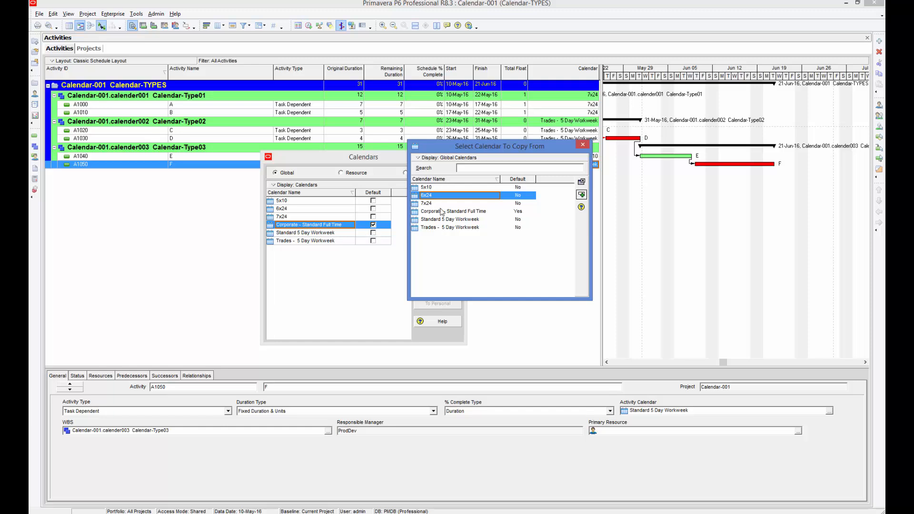
{"action": "mouse_move", "coordinate": [440, 229]}
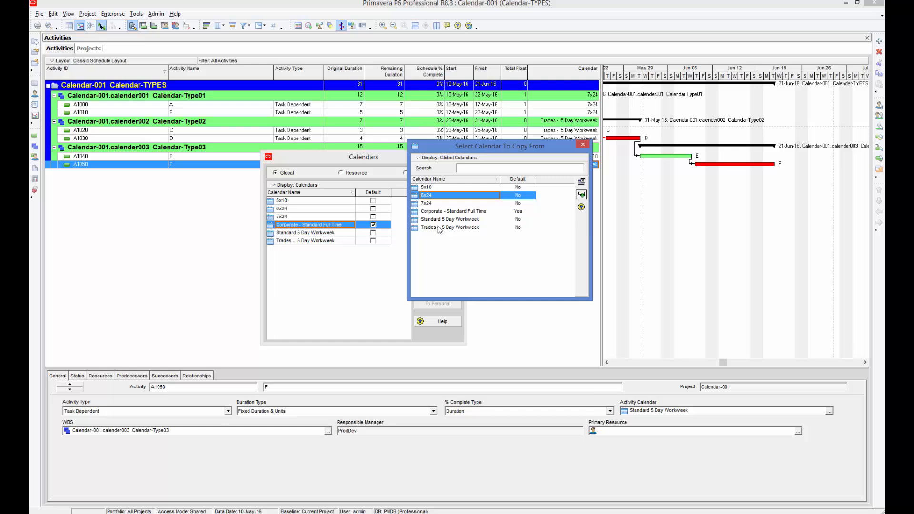
{"action": "mouse_move", "coordinate": [428, 187]}
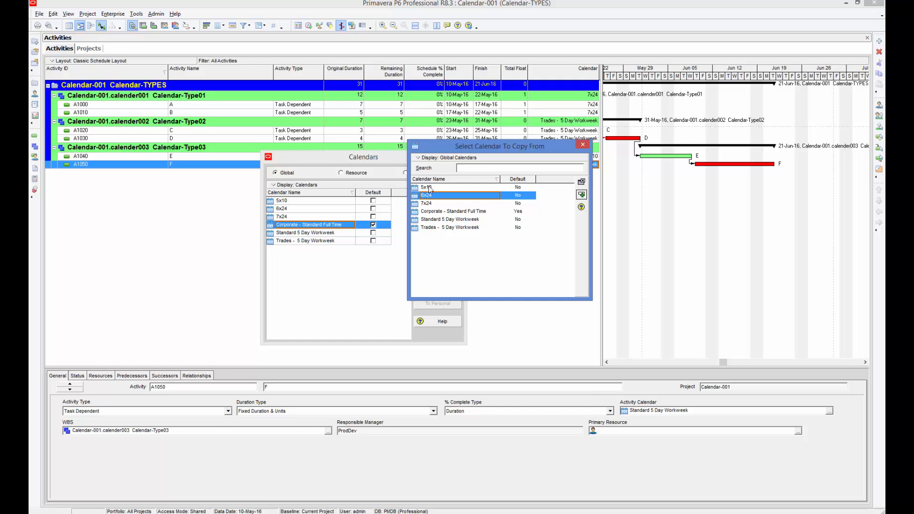
{"action": "left_click", "coordinate": [426, 187]}
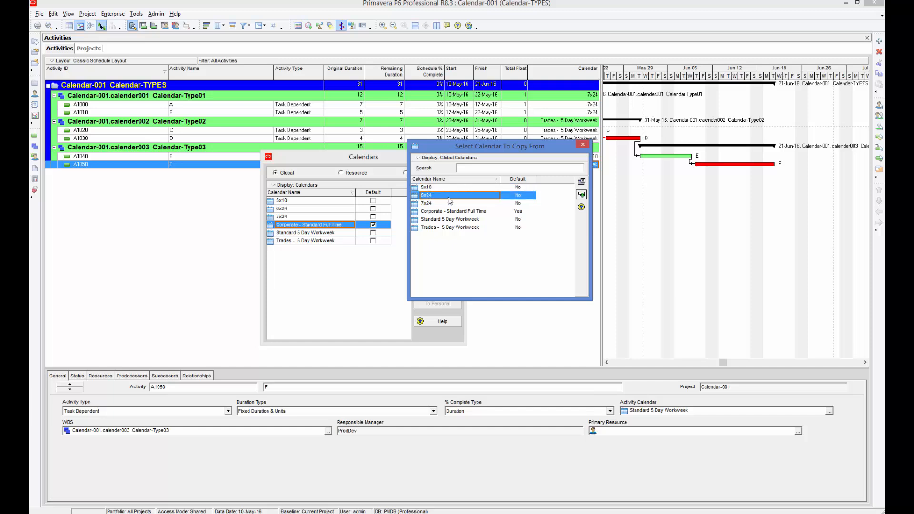
{"action": "left_click", "coordinate": [458, 187]}
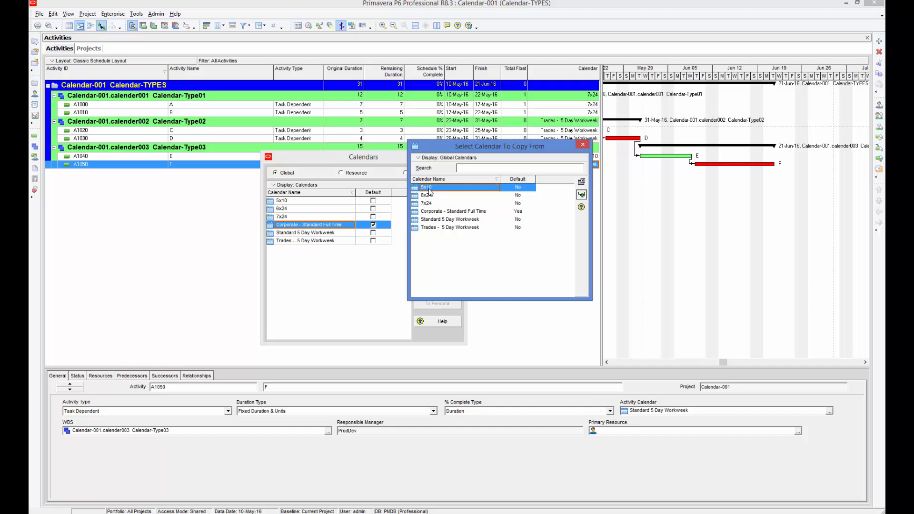